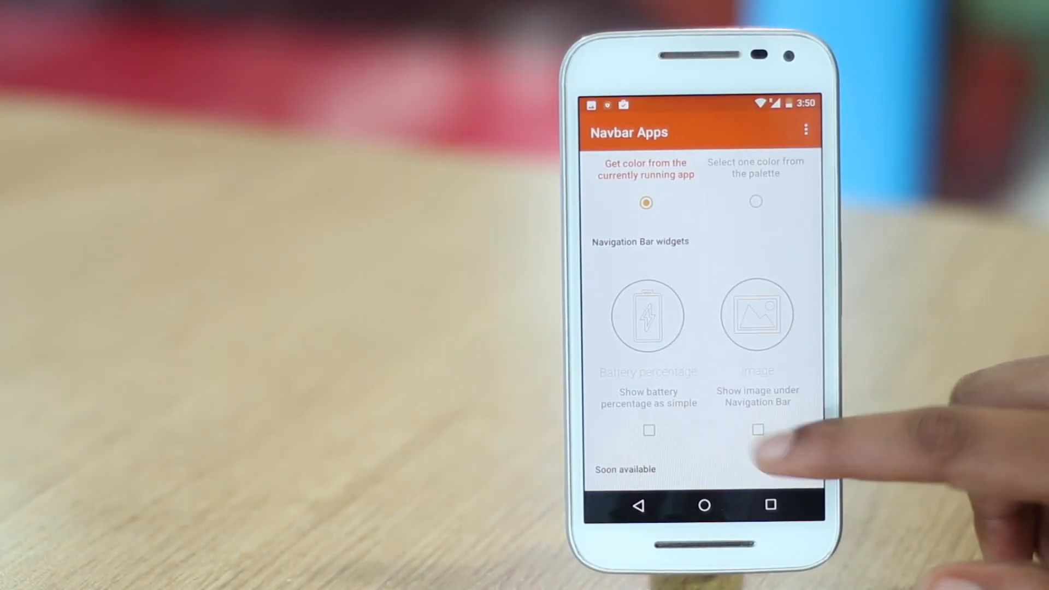
Step: Enable the navbar Image widget, confirm the cropped photo, and select it in Custom Images
click(757, 429)
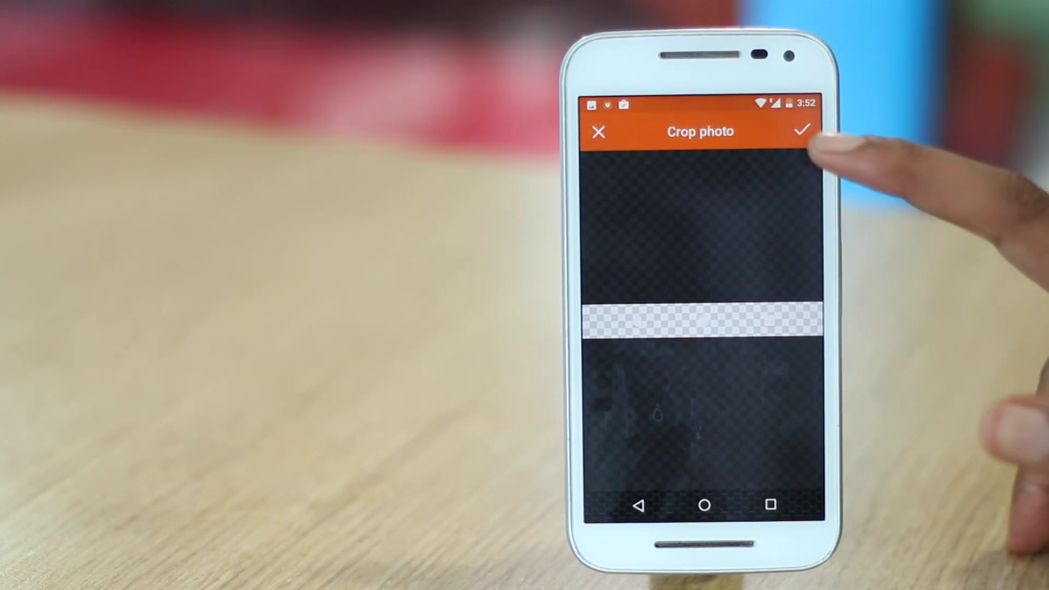
click(801, 131)
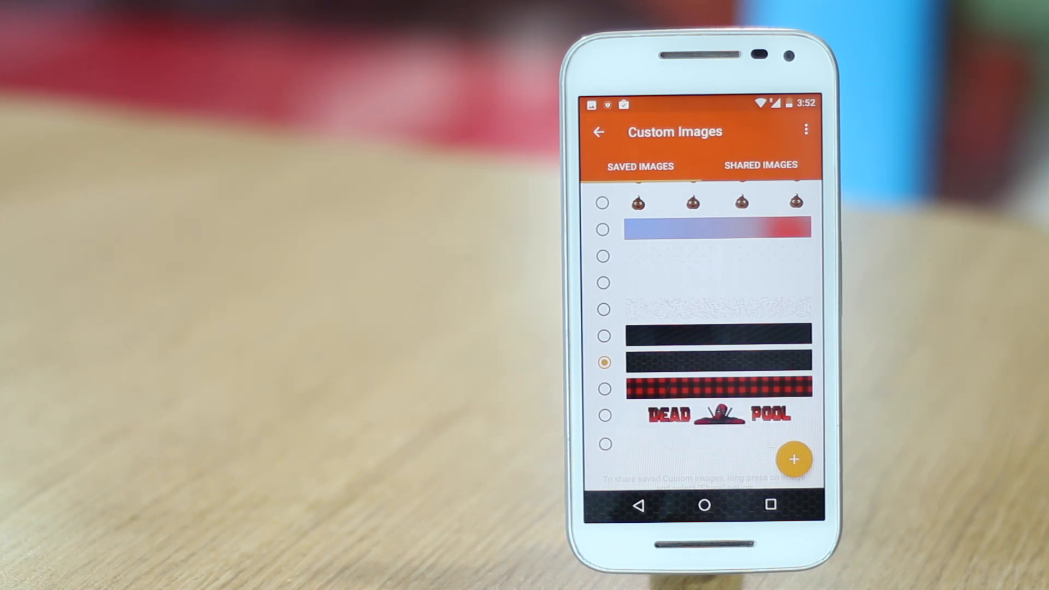
click(604, 443)
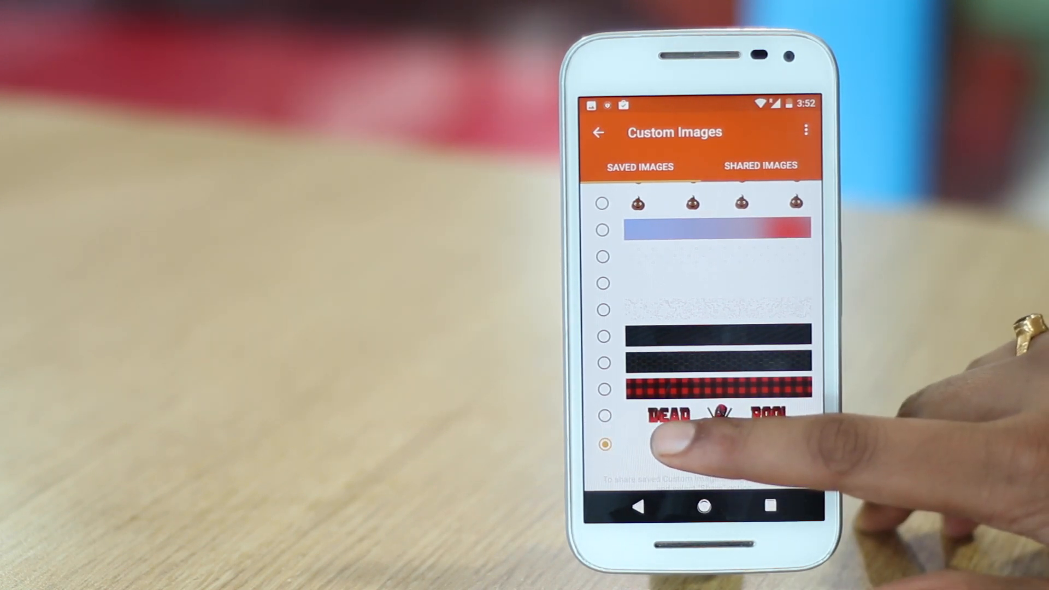
click(702, 505)
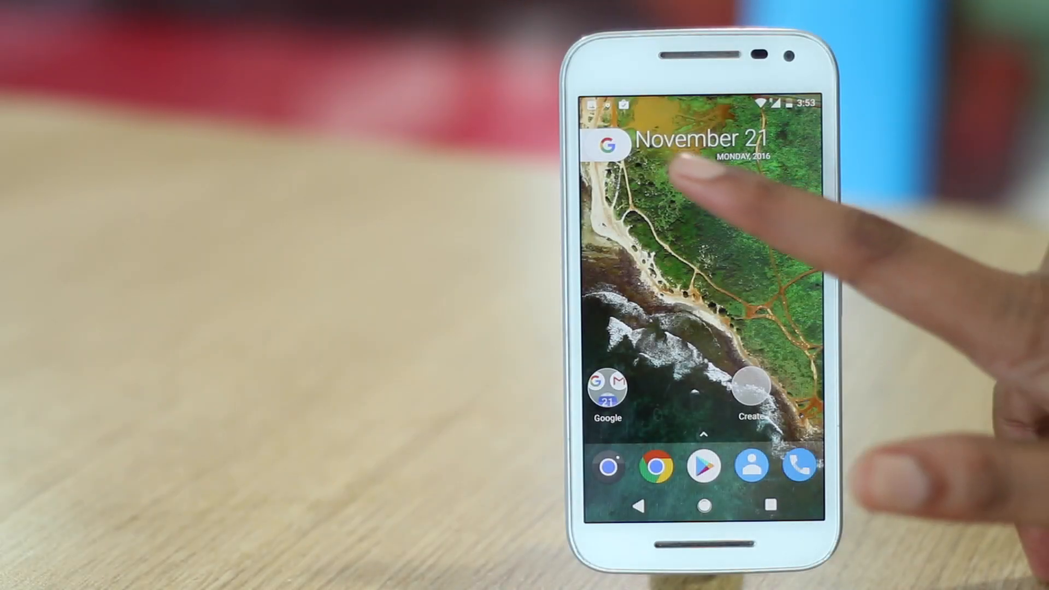
Step: Launch ES File Explorer from the home screen toward sdcard > Download
click(608, 146)
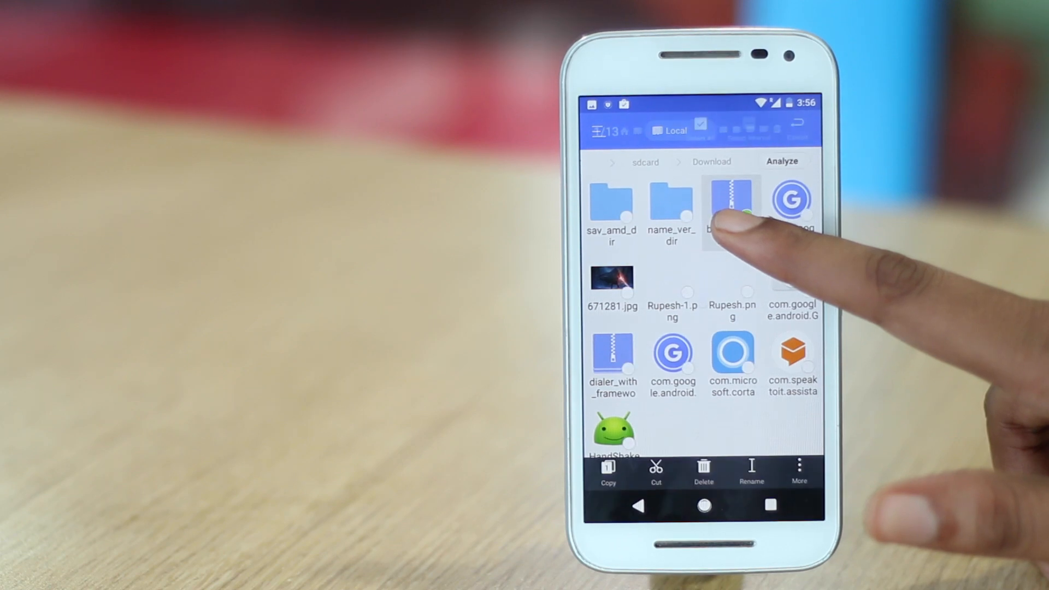
Step: Copy bootanimation.zip from Download and browse to /system/media for pasting
click(731, 211)
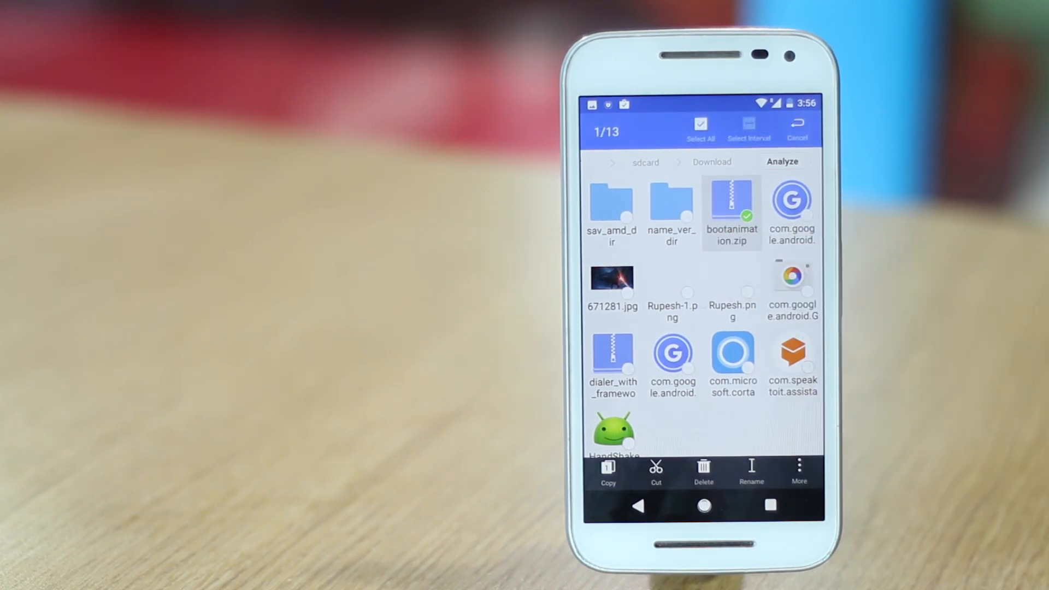
click(606, 470)
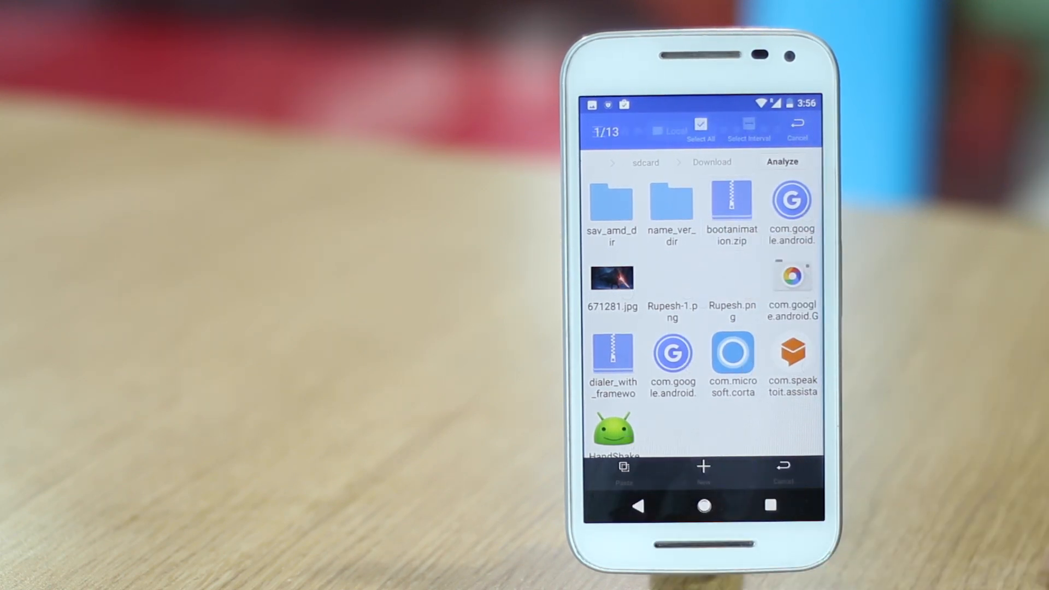
click(797, 127)
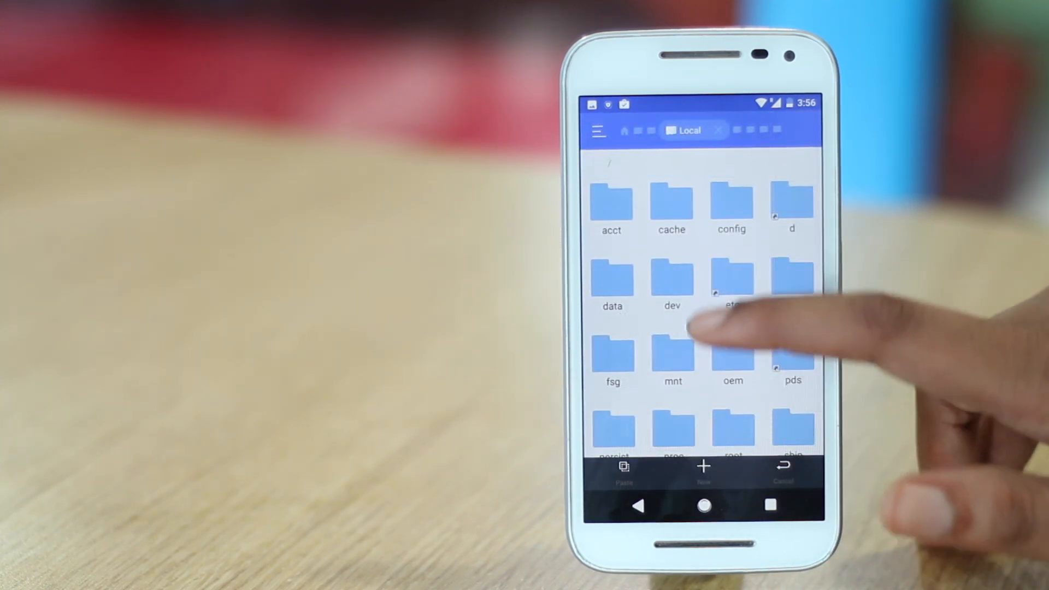
scroll(down, 3)
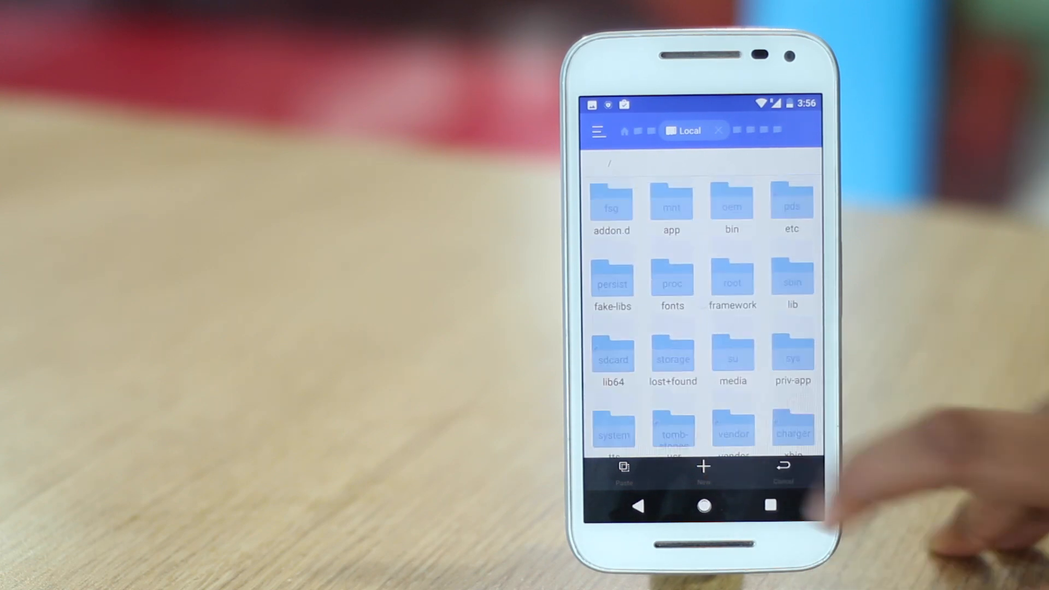
click(612, 428)
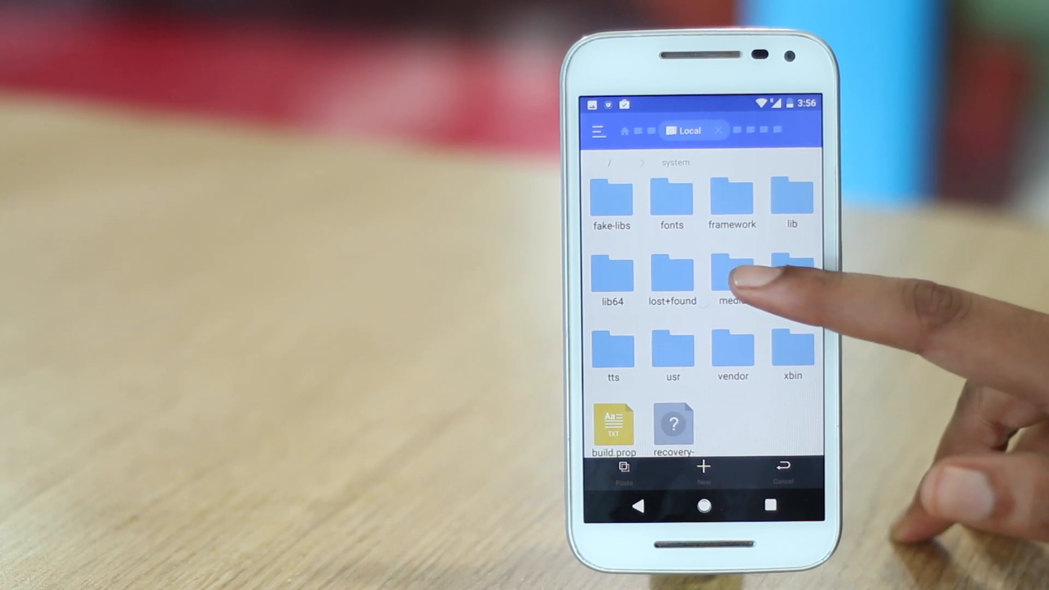
click(732, 277)
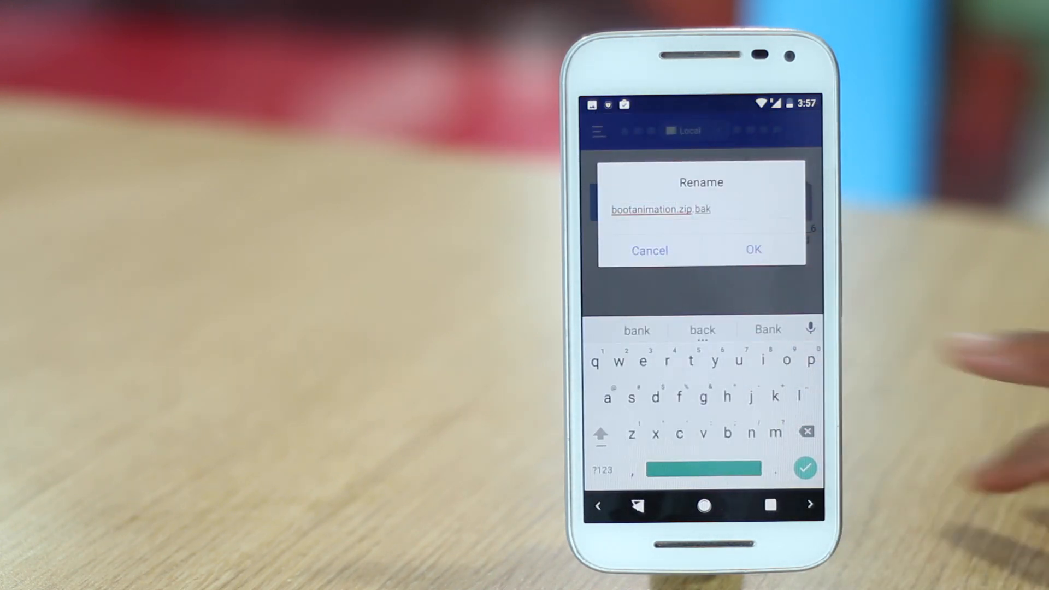
Step: Confirm renaming the original file to bootanimation.zip.bak before pasting the new one
click(753, 249)
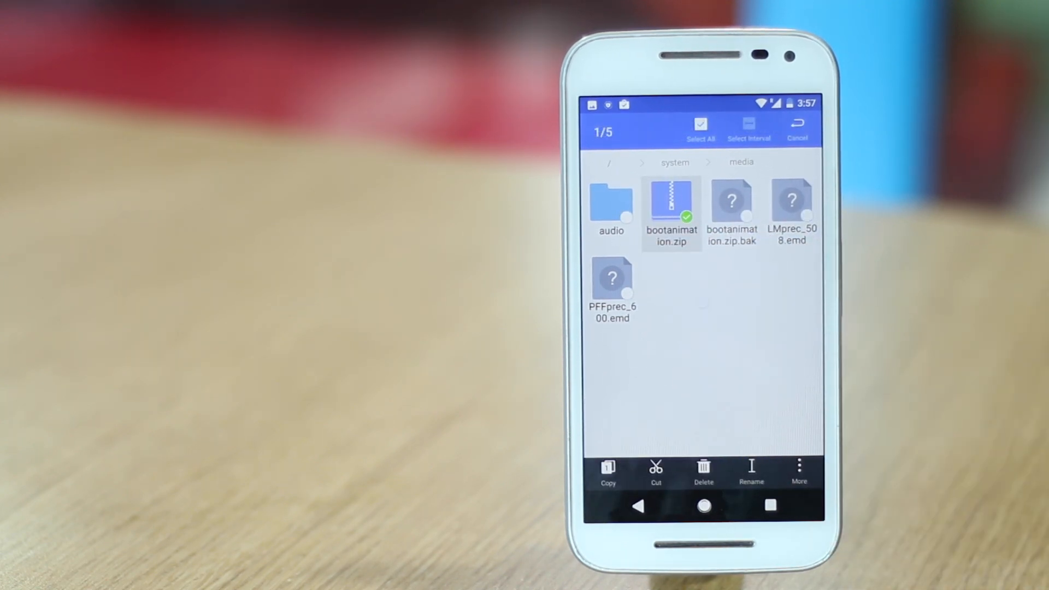
Step: Set bootanimation.zip permissions via Properties: owner full access, group and others read-only
click(798, 468)
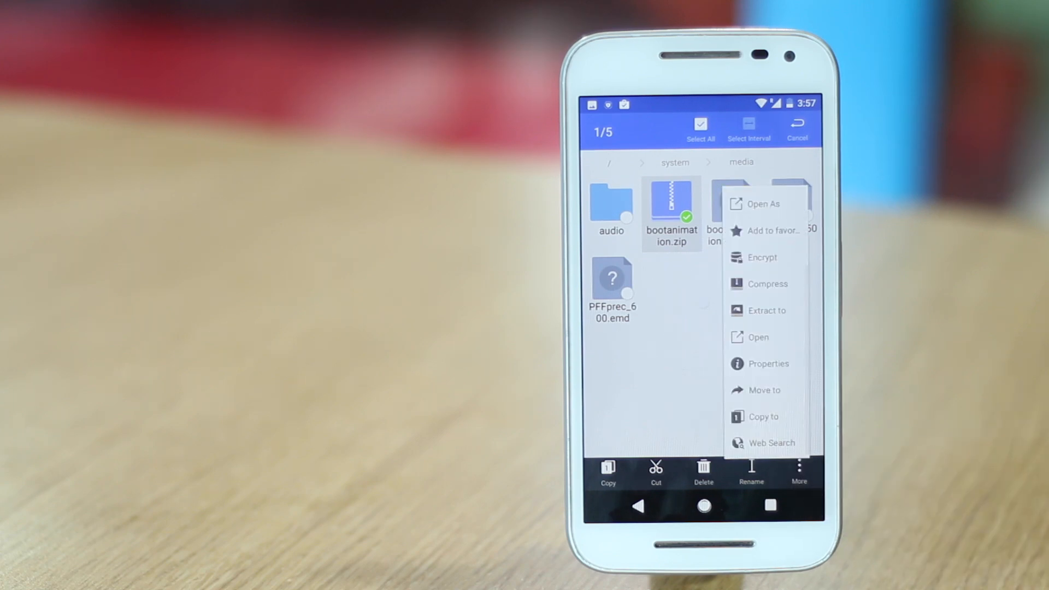
click(768, 363)
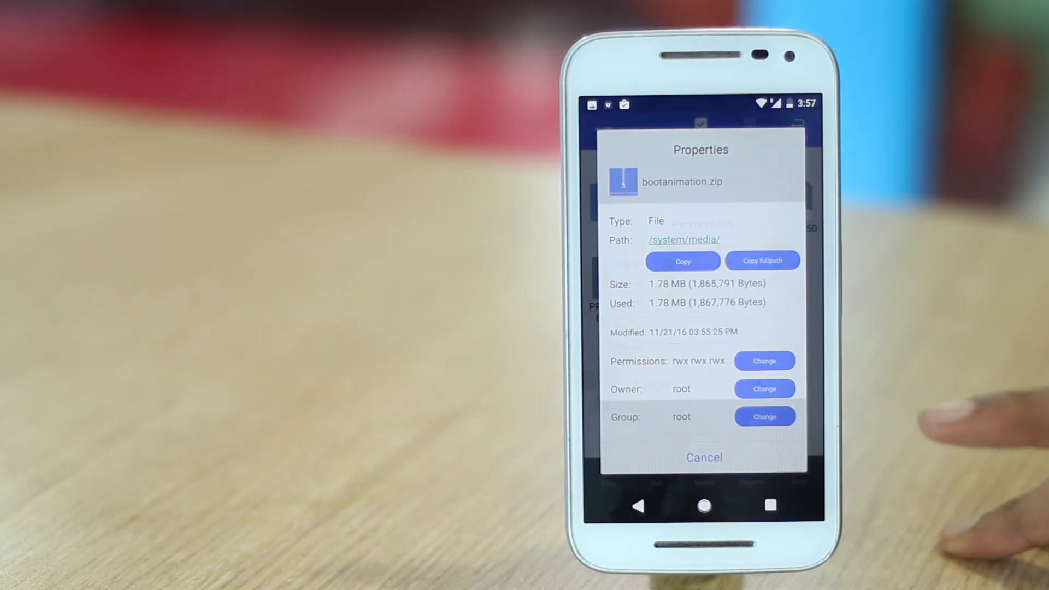
click(764, 360)
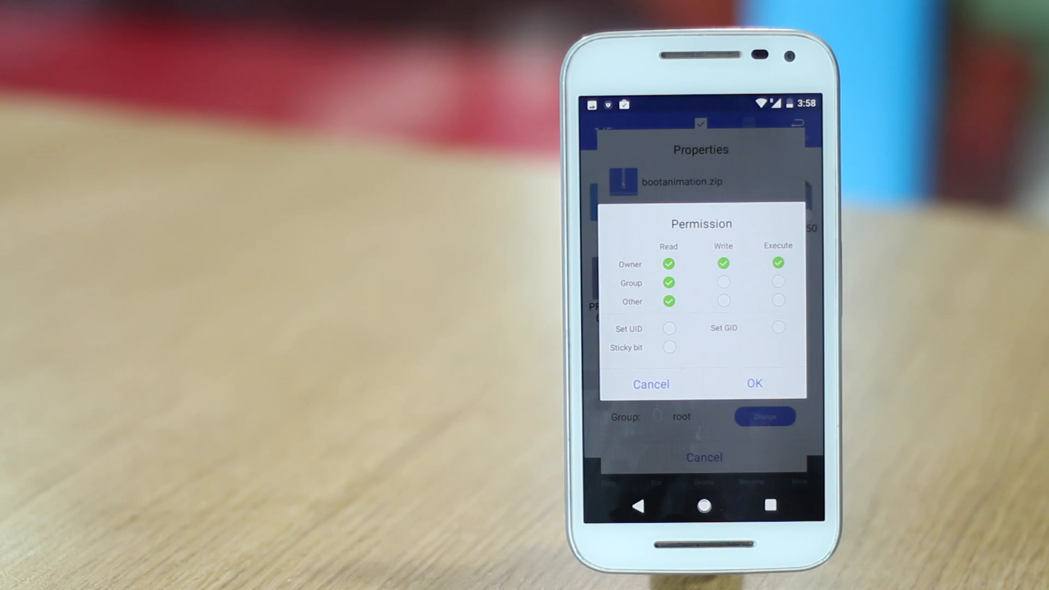
click(753, 383)
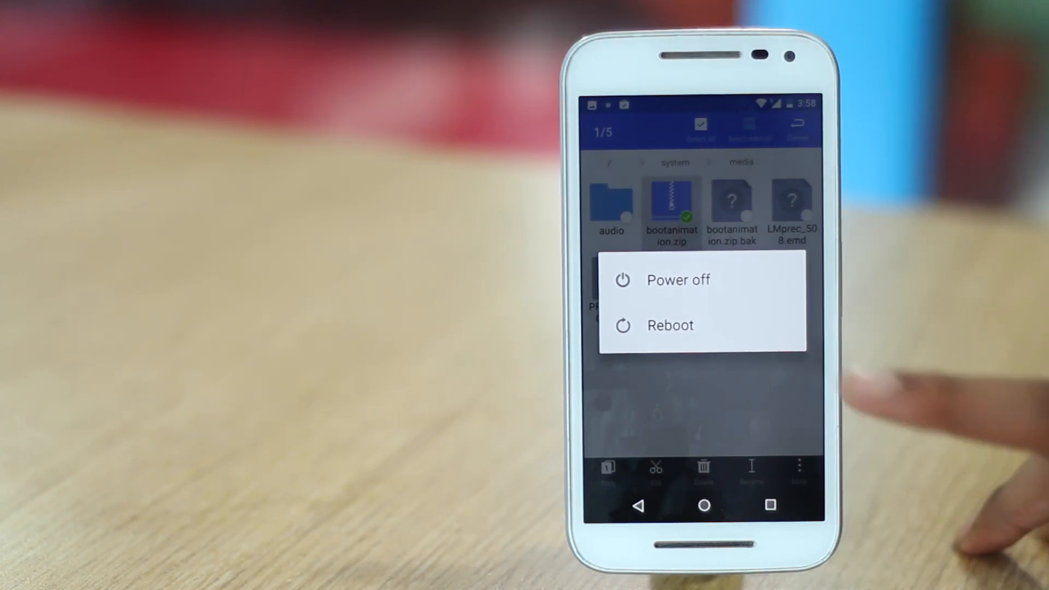
Step: Reboot the phone from the power menu to load the new boot animation
click(669, 325)
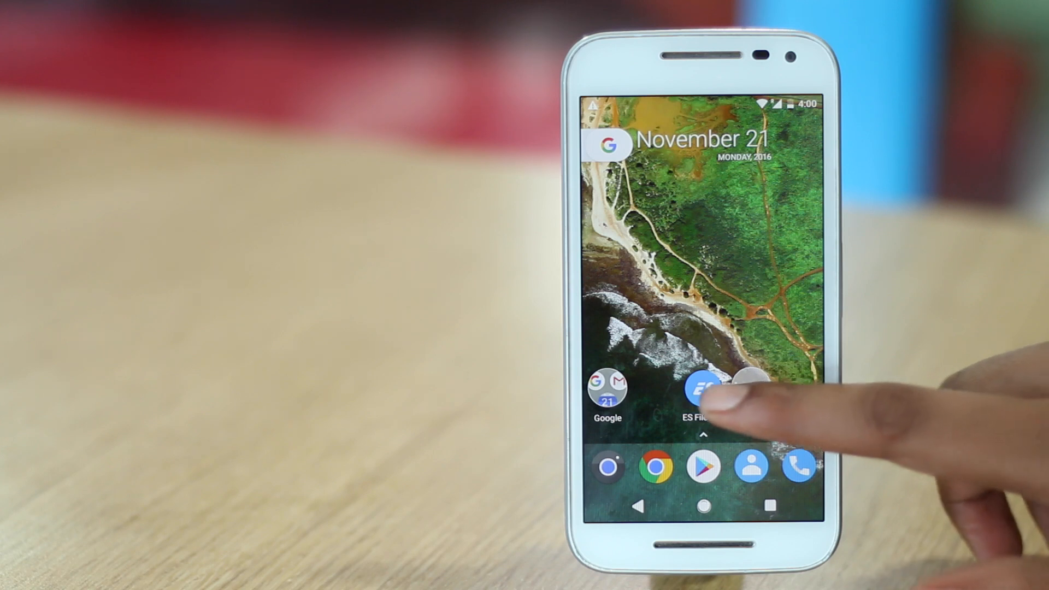
Step: Reopen ES File Explorer, enable Root Explorer, and mount / and /system as RW
click(702, 392)
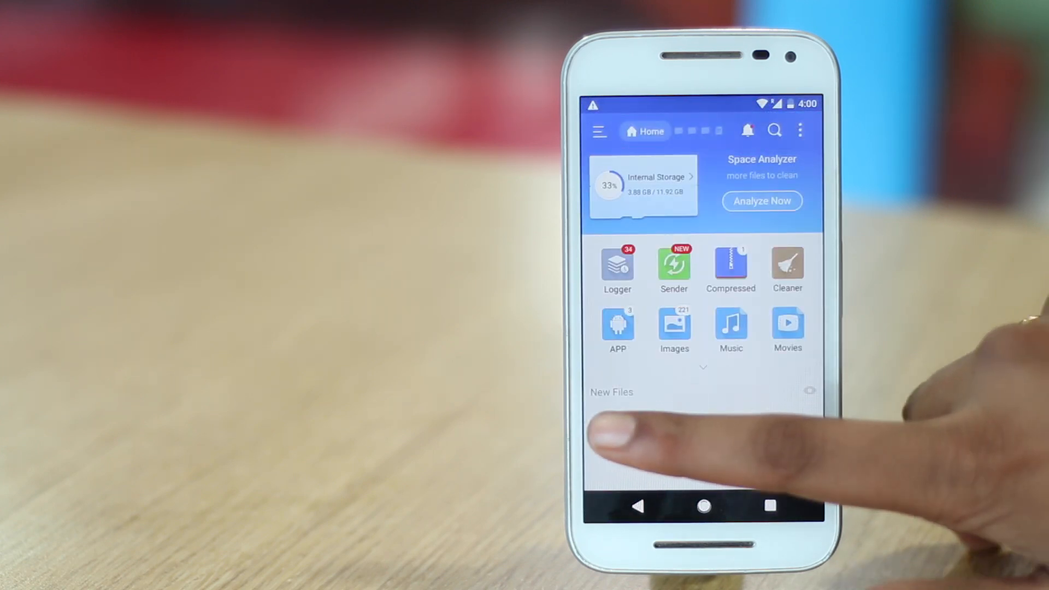
click(599, 130)
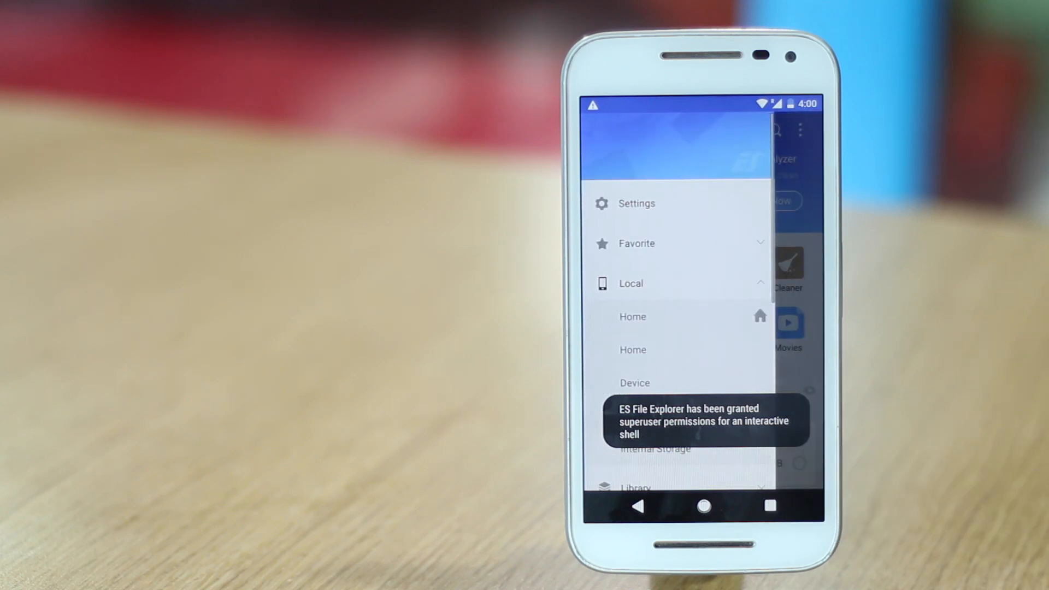
scroll(down, 3)
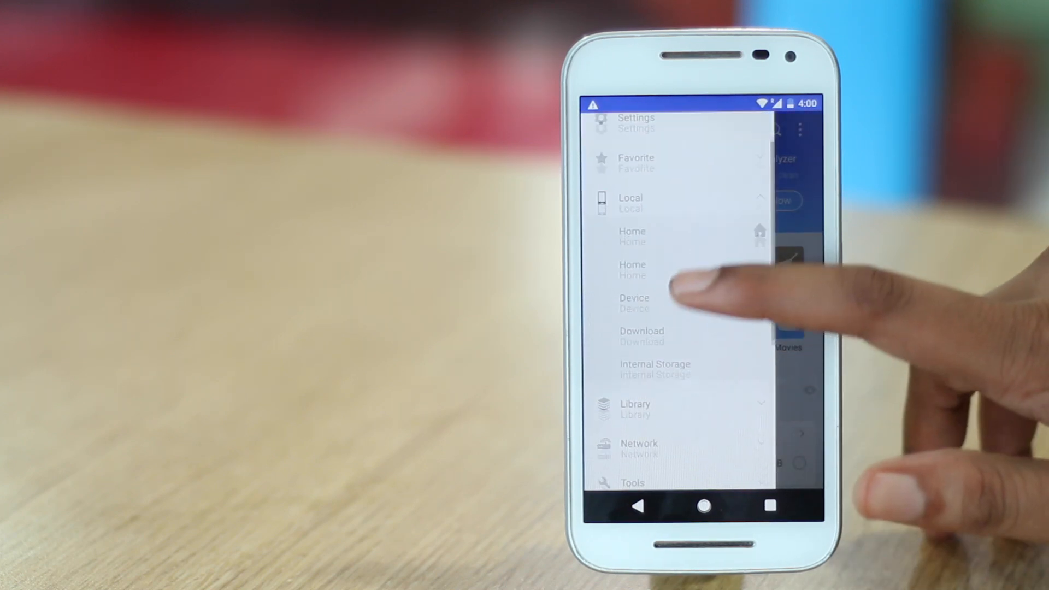
scroll(up, 3)
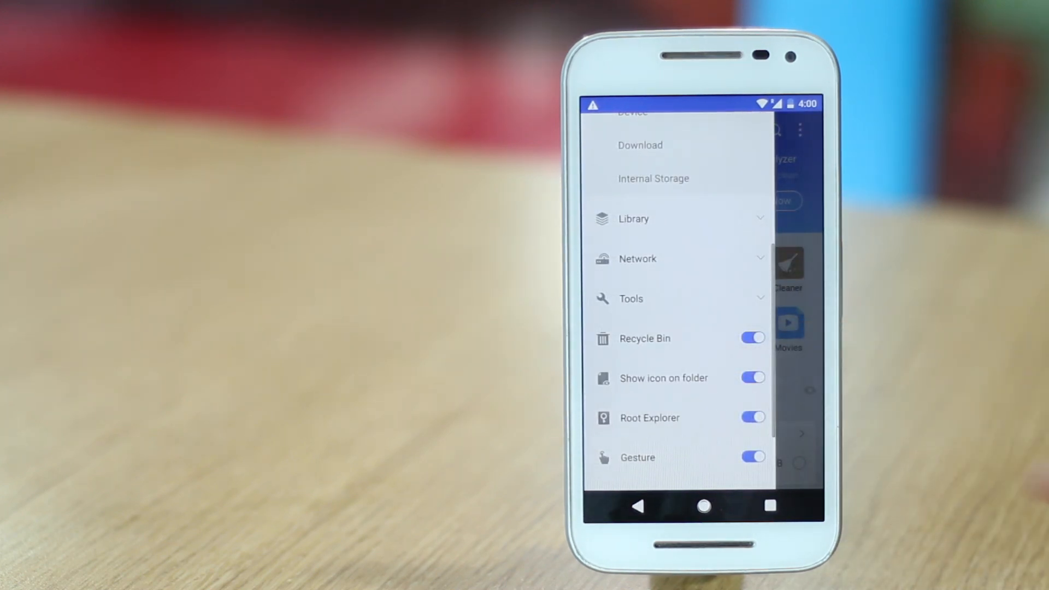
click(752, 417)
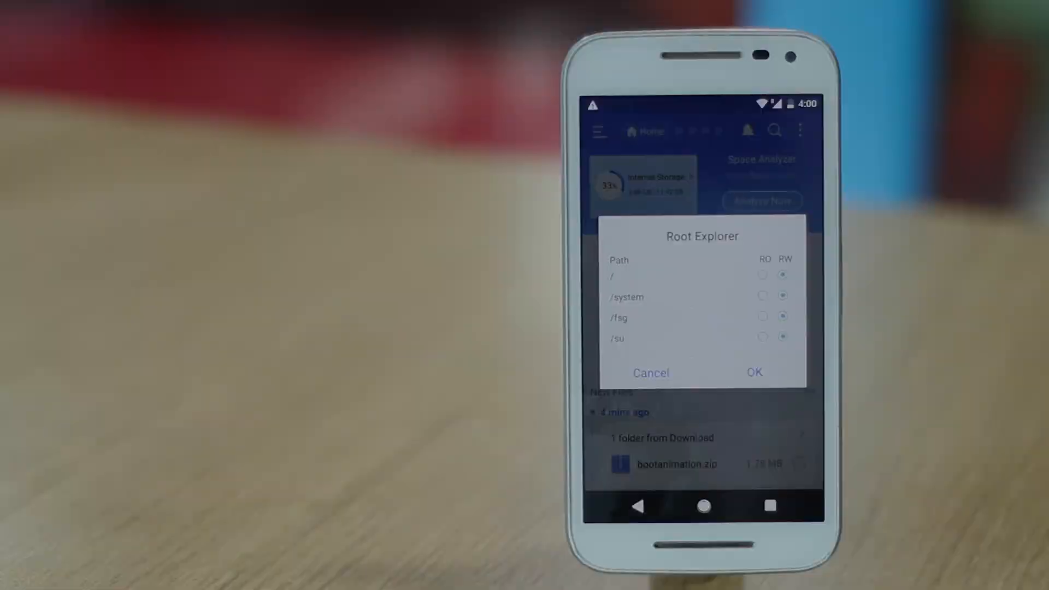
click(754, 371)
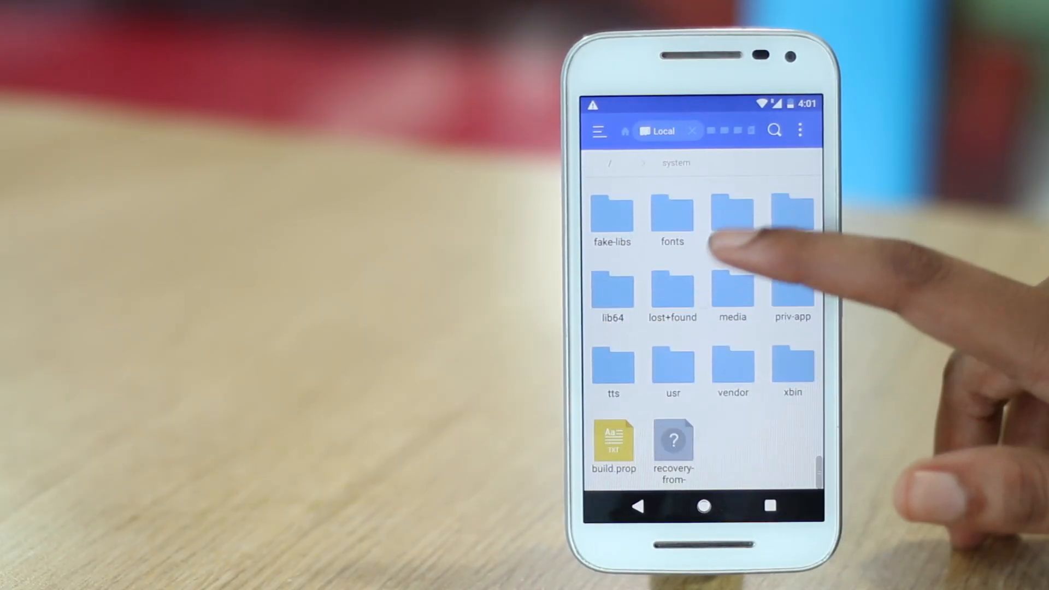
Step: Append ro.opa.eligible_device=true to build.prop in ES Note Editor, save, and reboot
click(613, 445)
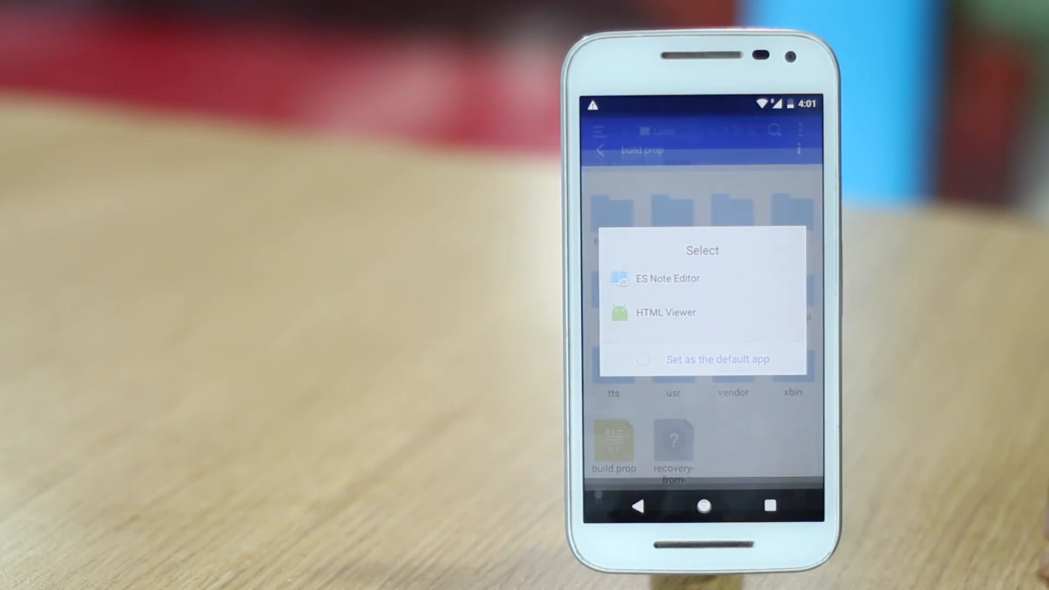
click(666, 278)
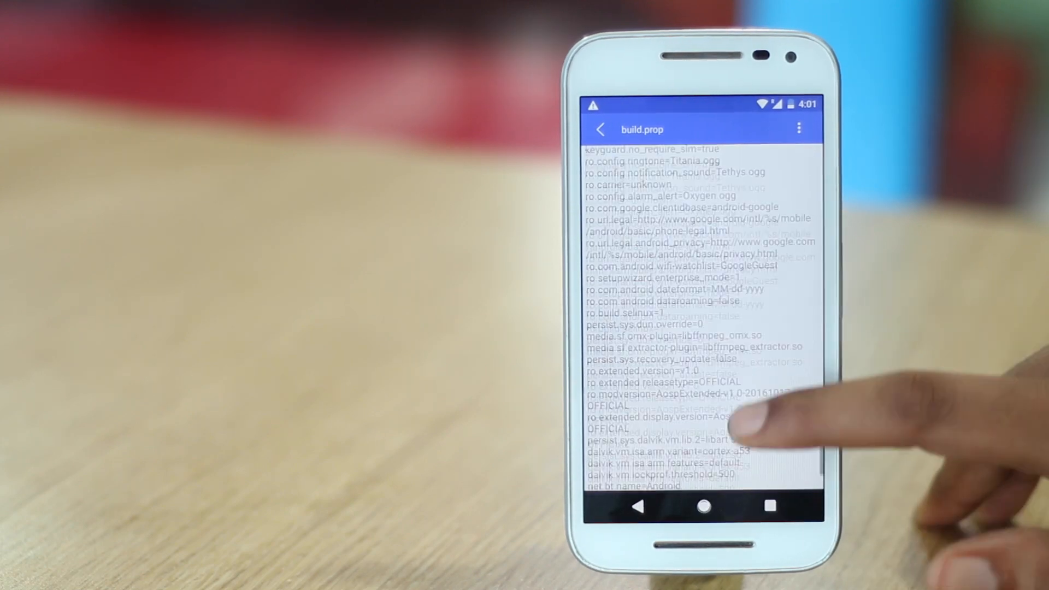
scroll(up, 3)
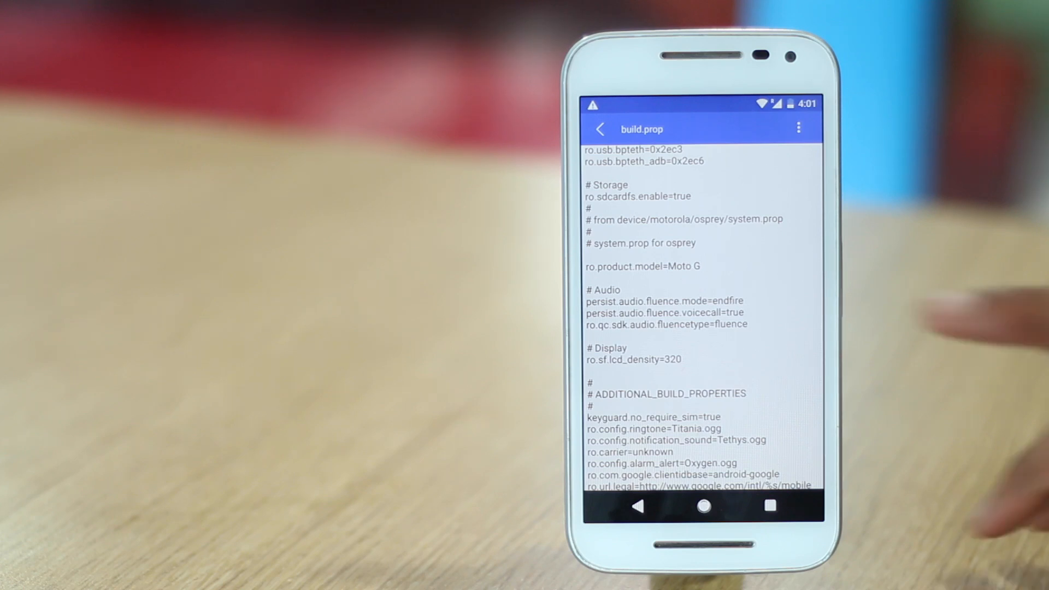
click(797, 127)
text(ro.opa.eligible_device=true)
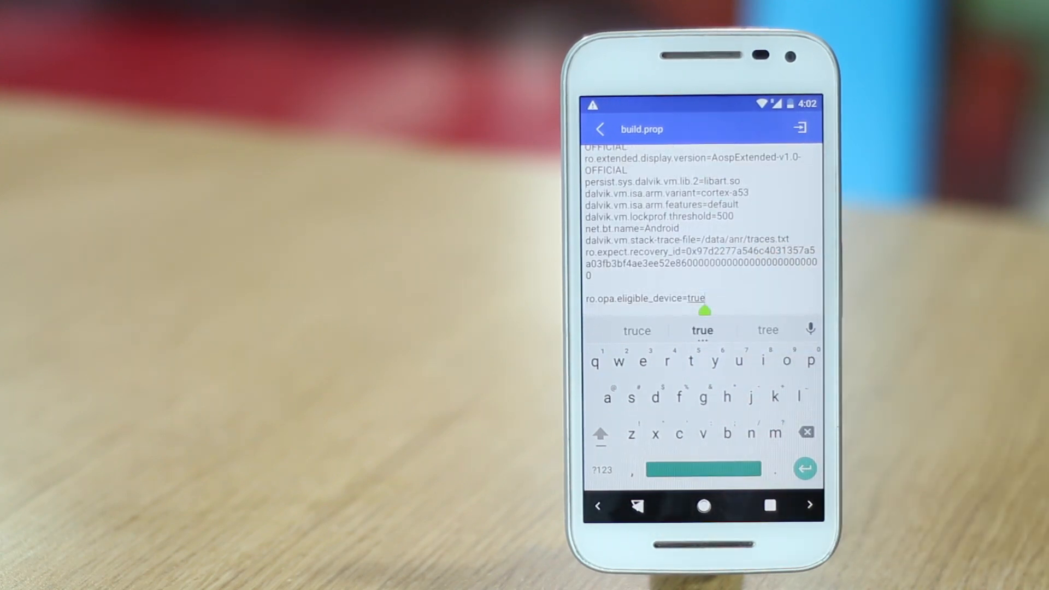
click(646, 298)
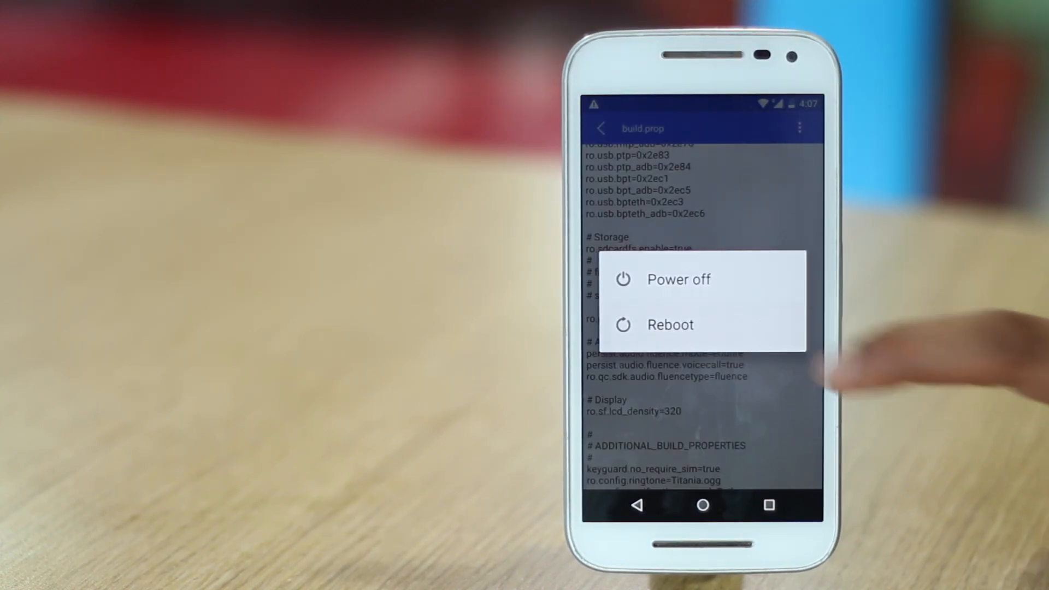
click(669, 324)
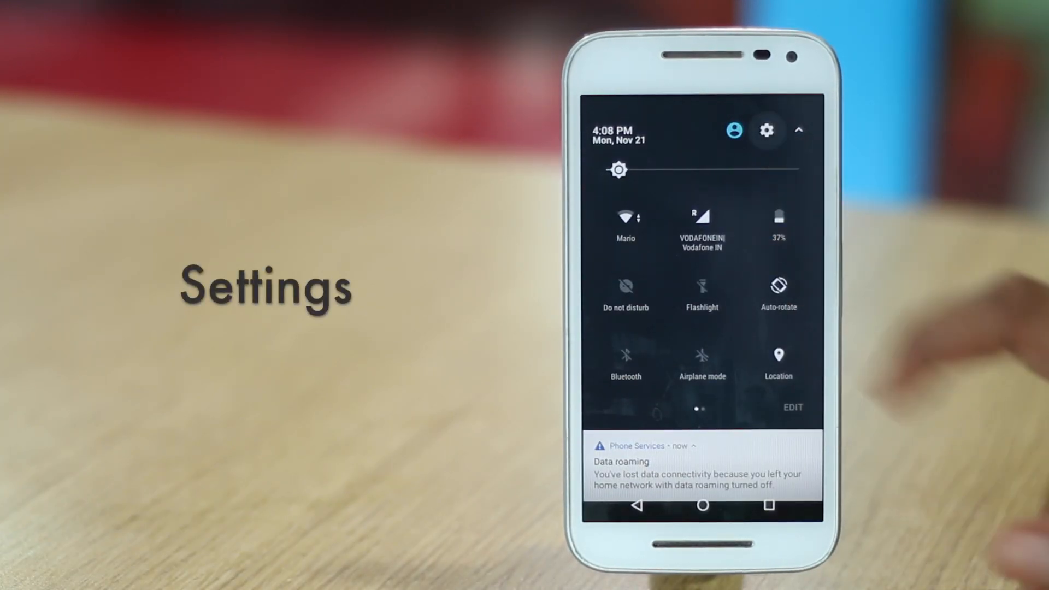
Step: Navigate Settings > Apps > Google App > Storage > Manage Space
click(767, 130)
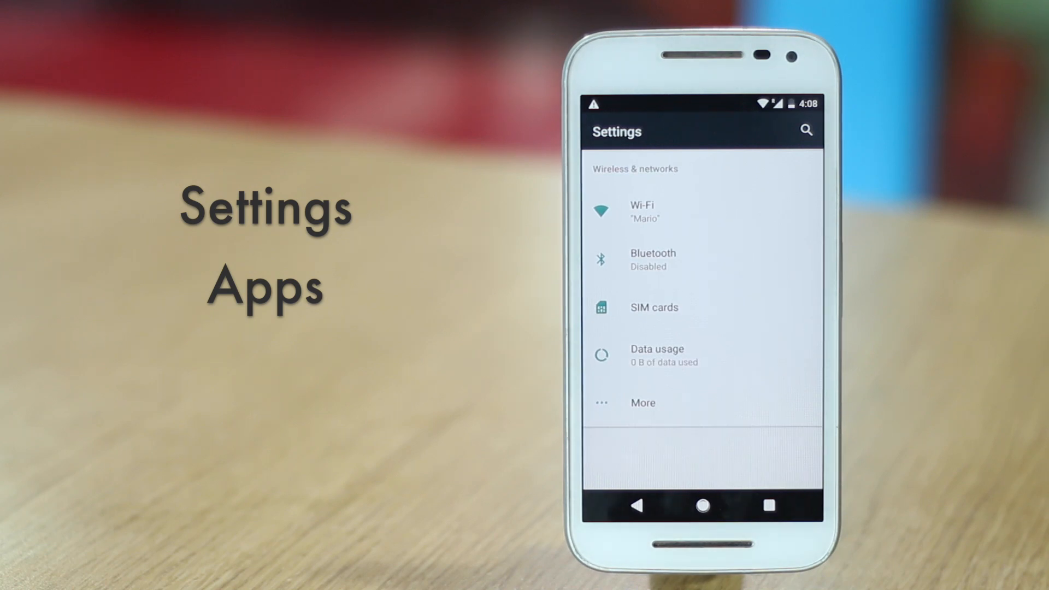
scroll(up, 3)
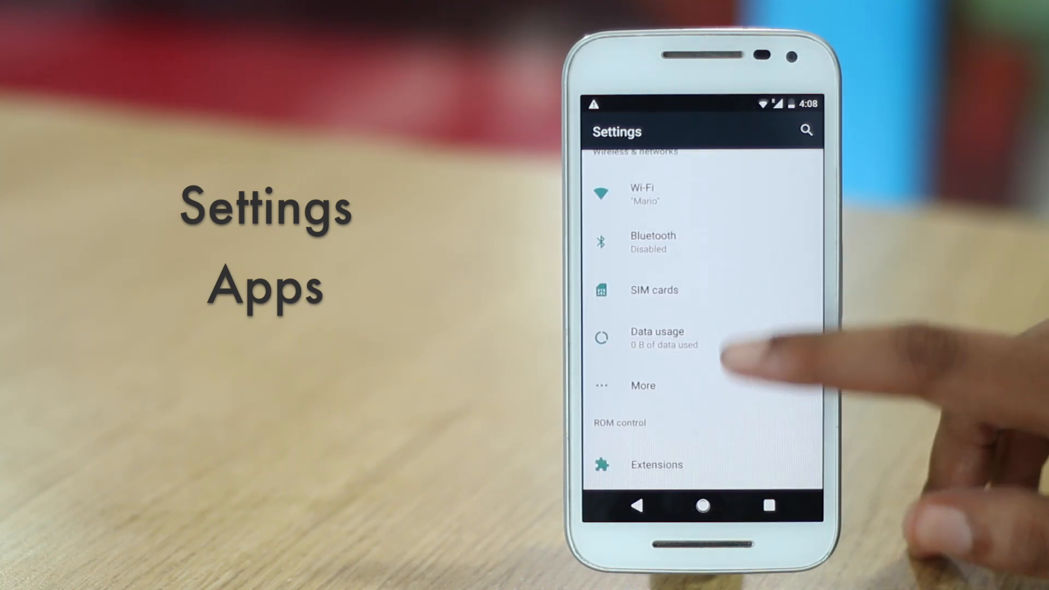
scroll(up, 3)
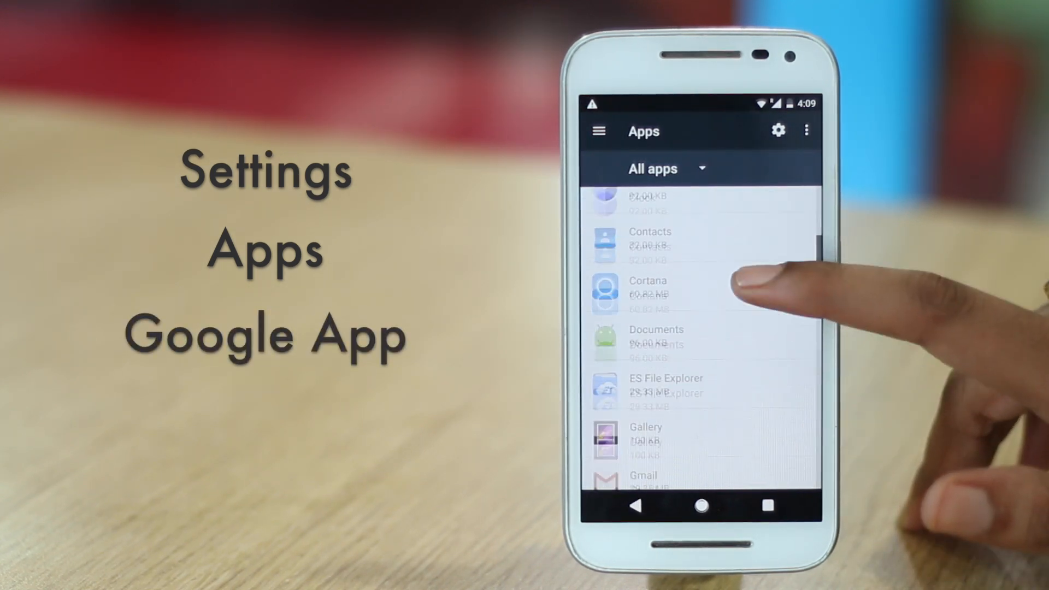
scroll(down, 3)
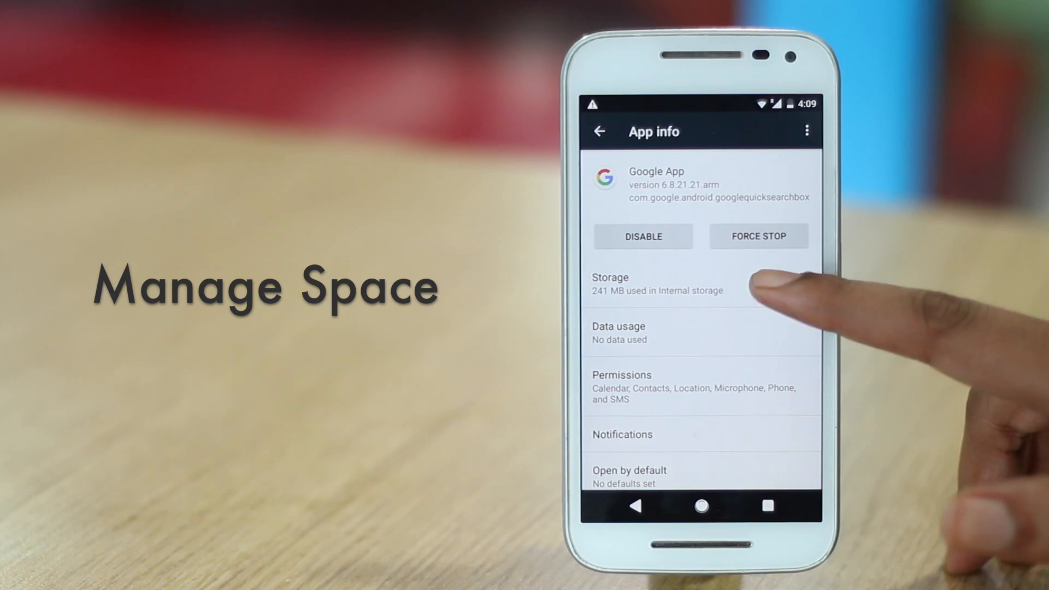
click(656, 284)
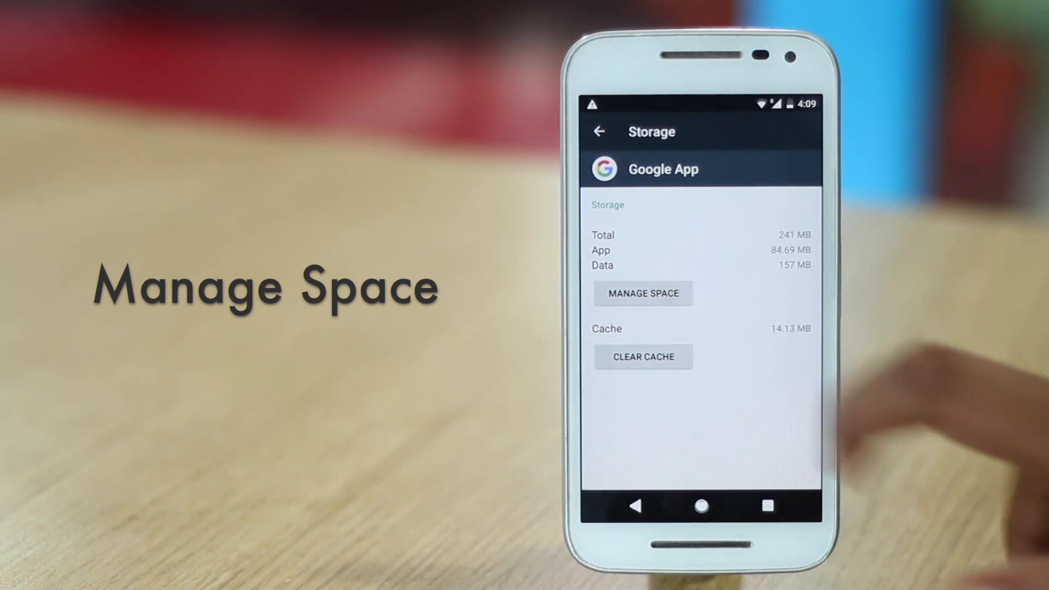
click(642, 293)
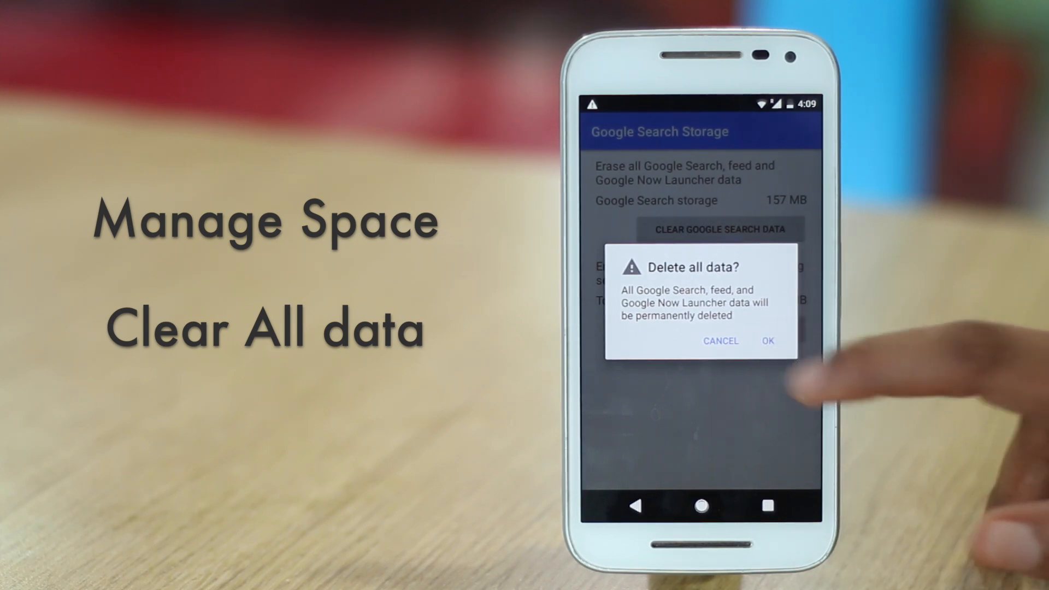
Step: Clear all Google Search data to 0 B and return to the home screen
click(767, 341)
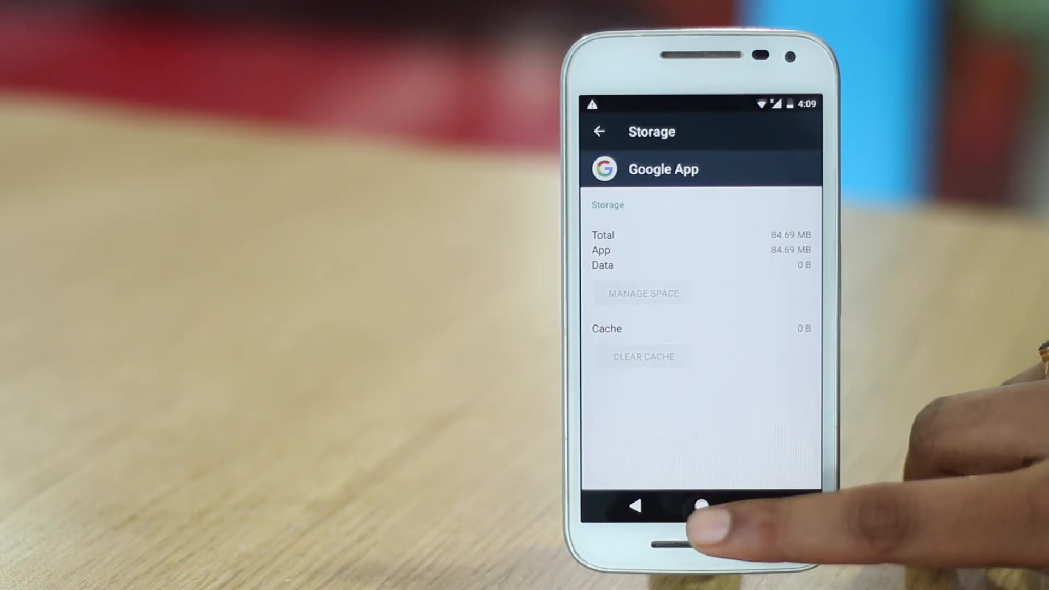
click(698, 506)
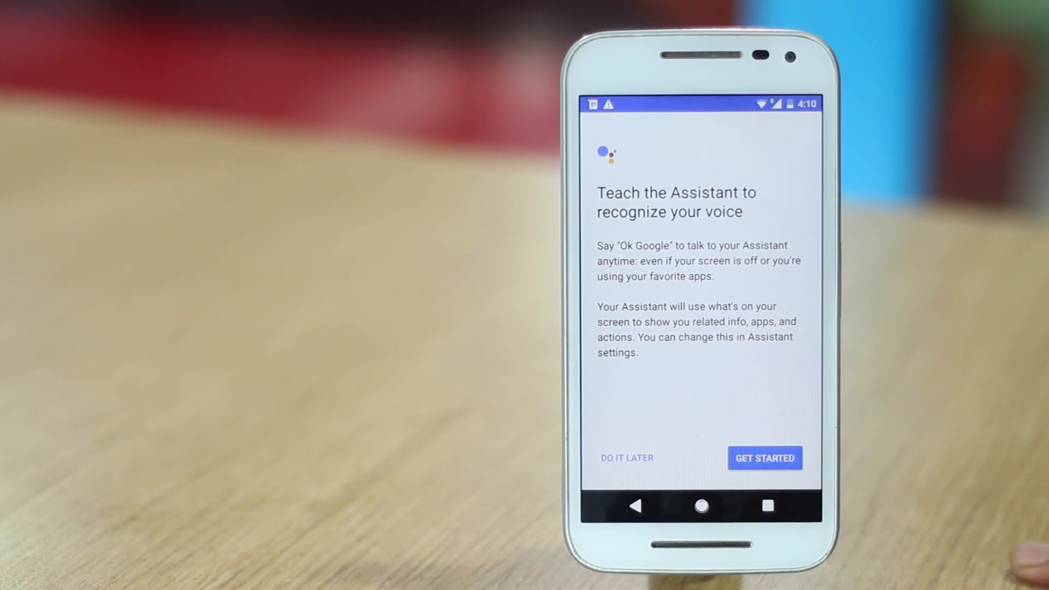
Step: Choose DO IT LATER on Google Assistant voice training, landing on the November 21 feed
click(625, 458)
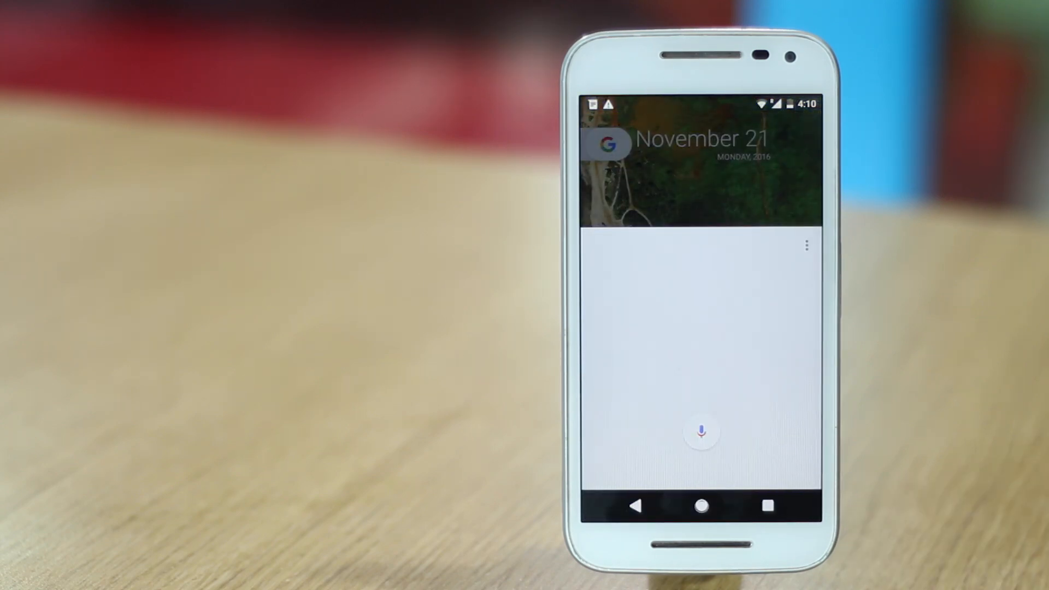